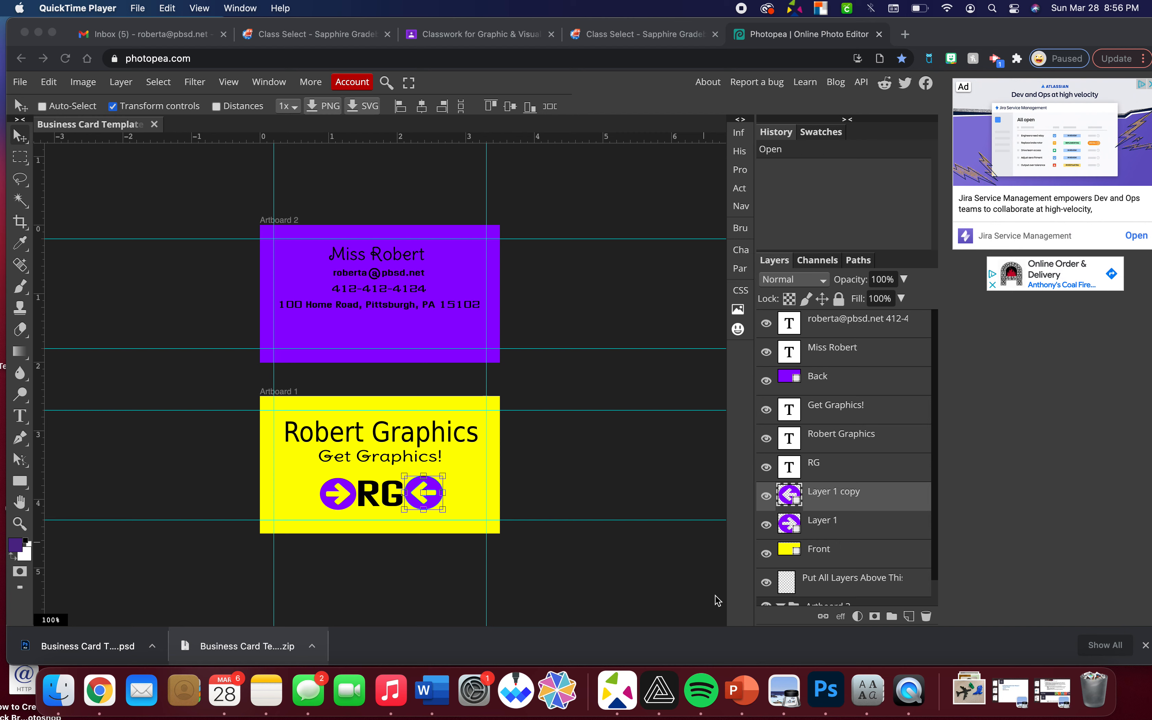
{"action": "mouse_move", "coordinate": [548, 471]}
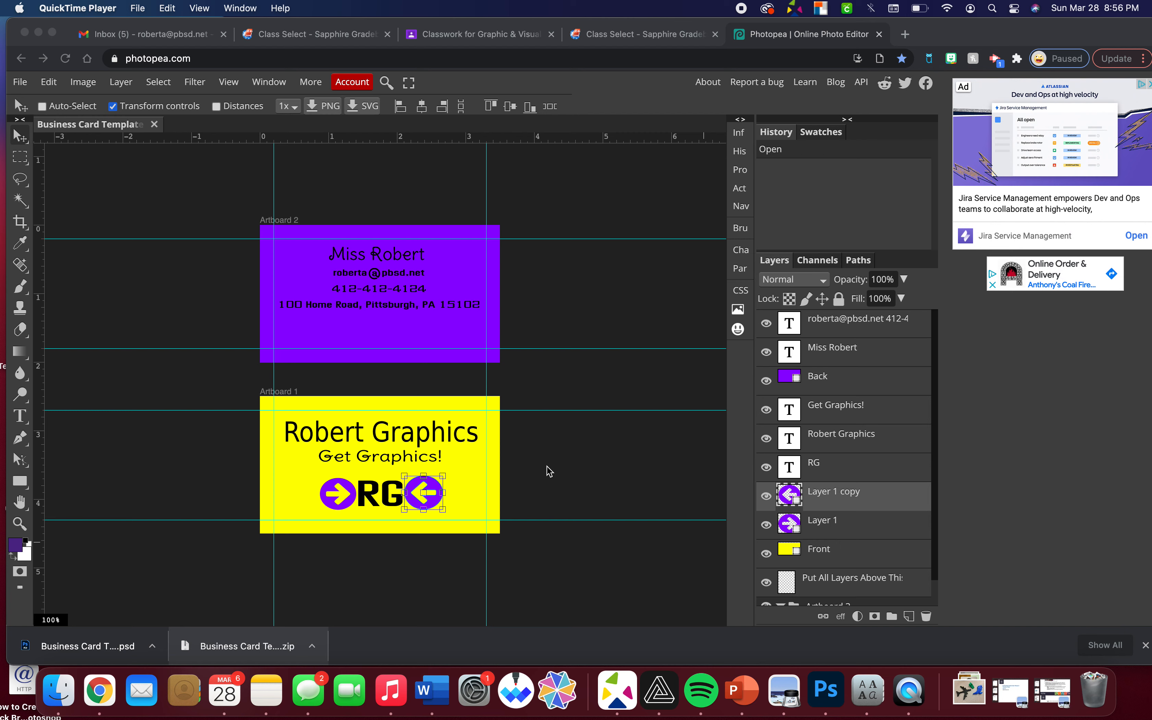
Step: Start a PNG export of the business card via File > Export as > PNG
{"action": "left_click", "coordinate": [20, 81]}
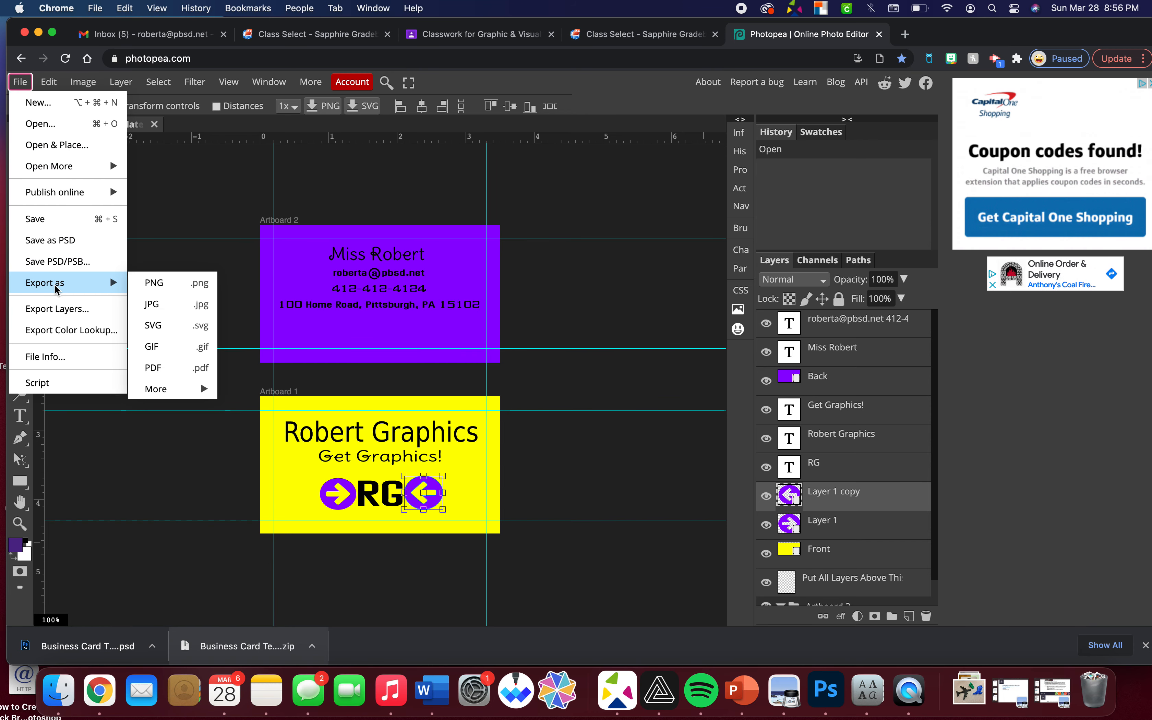
{"action": "mouse_move", "coordinate": [154, 283]}
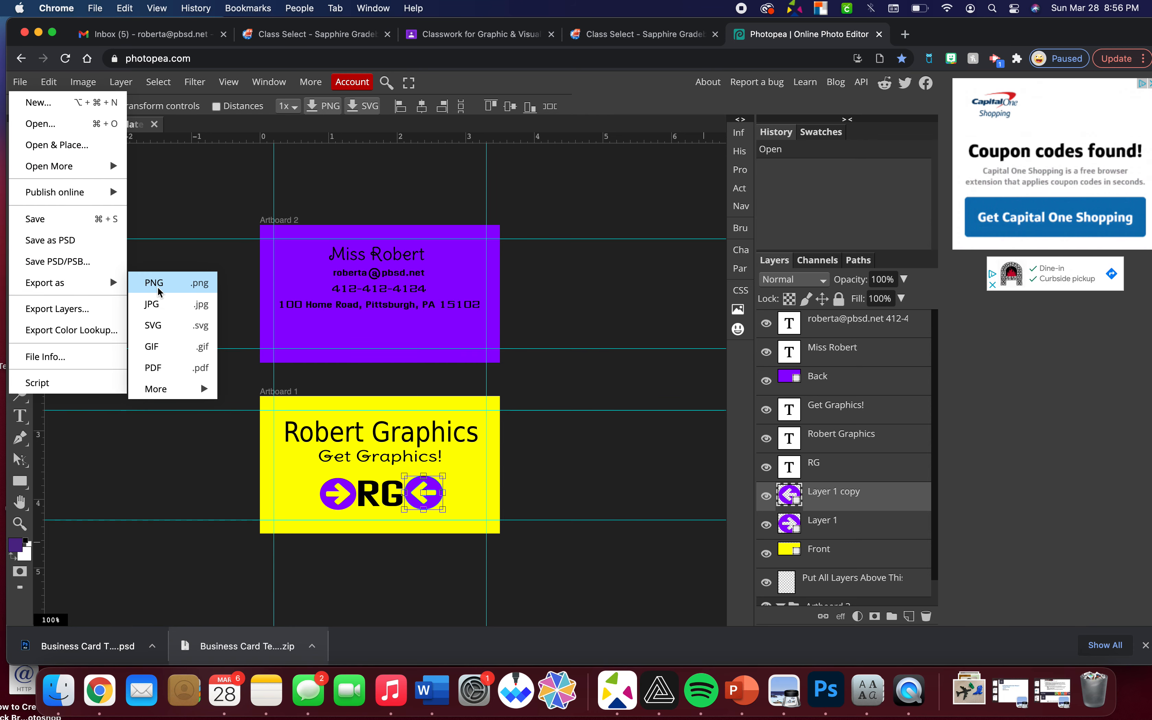
{"action": "left_click", "coordinate": [153, 282]}
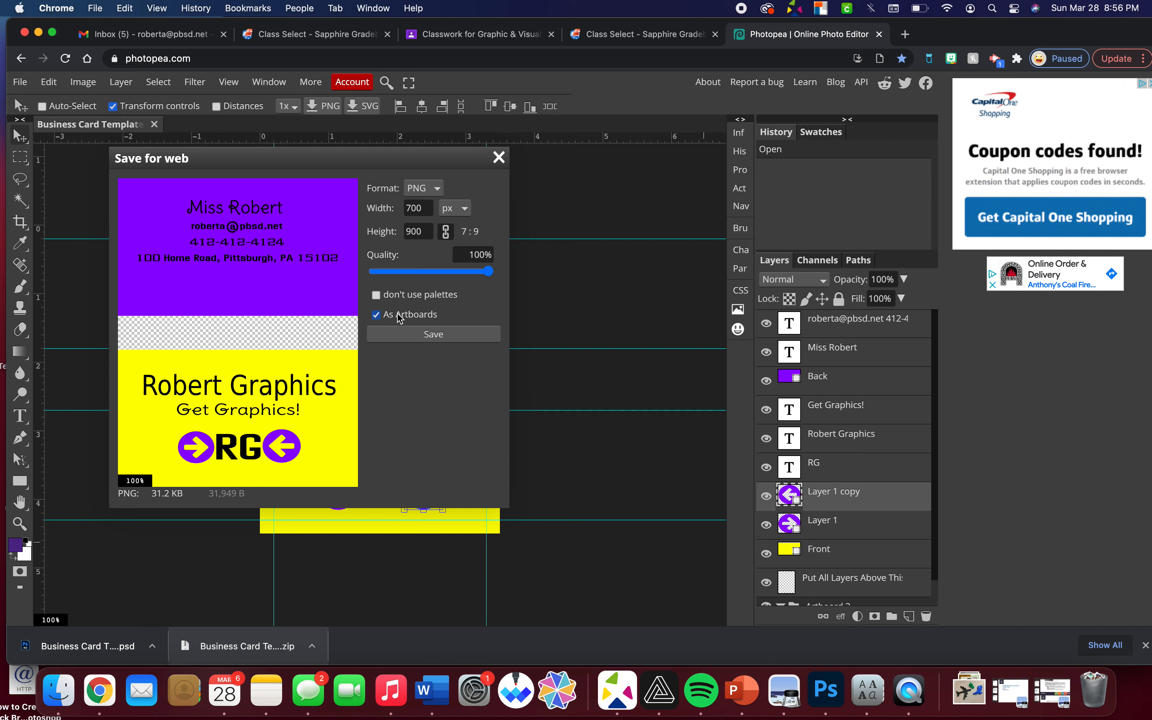
Step: Save both artboards as a zip archive of PNGs into Documents
{"action": "left_click", "coordinate": [432, 333]}
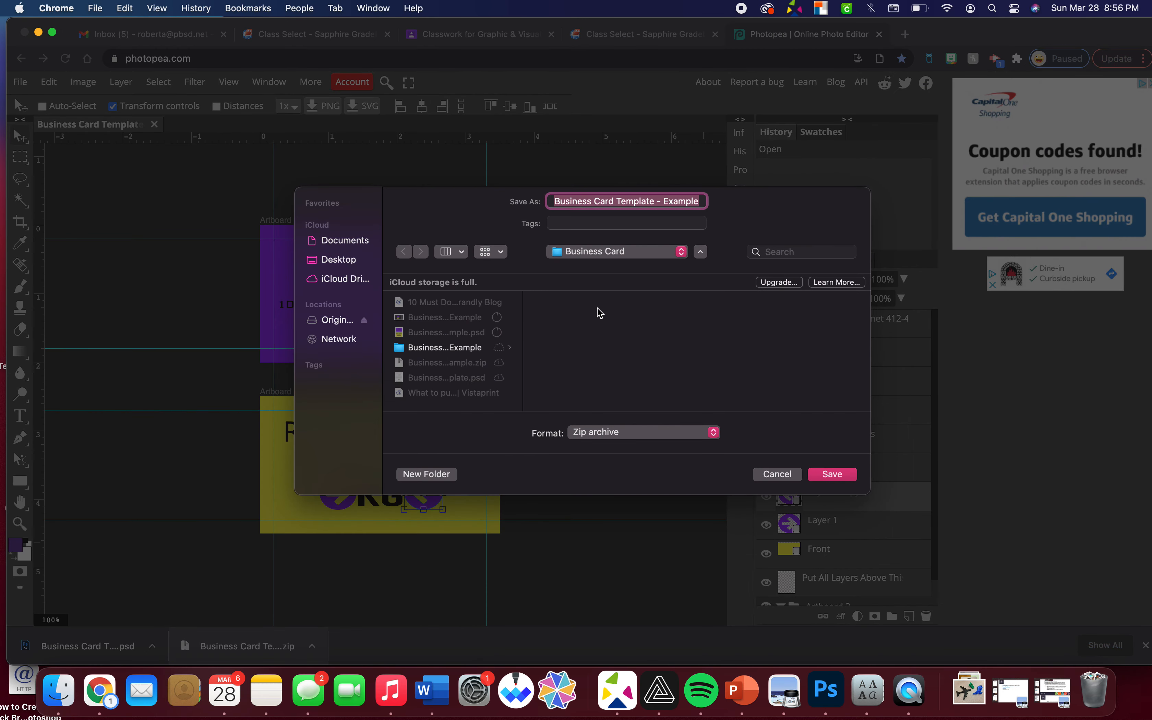
{"action": "left_click", "coordinate": [338, 259]}
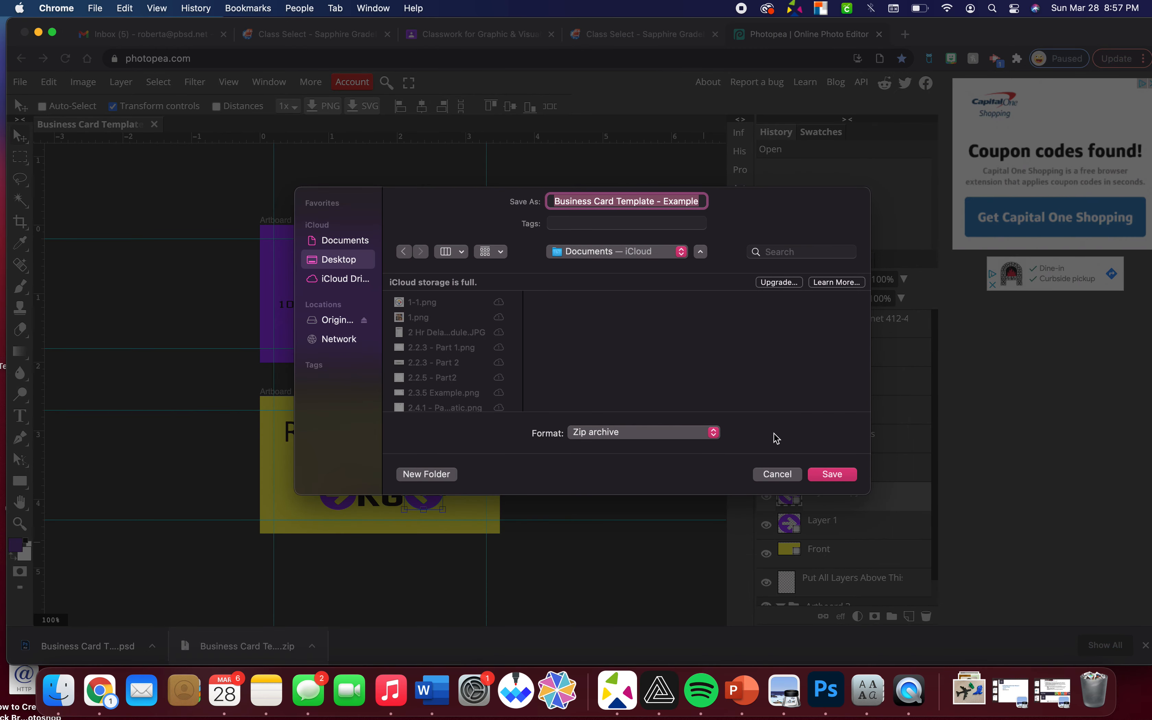
{"action": "left_click", "coordinate": [831, 474]}
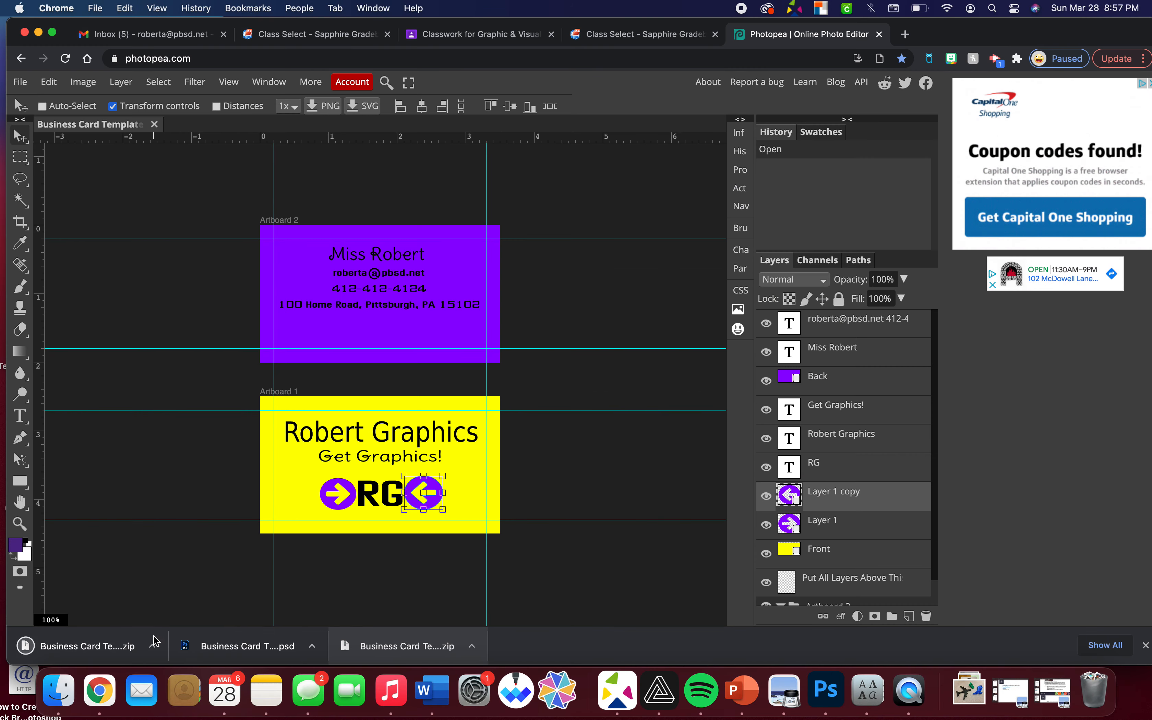
{"action": "mouse_move", "coordinate": [136, 655]}
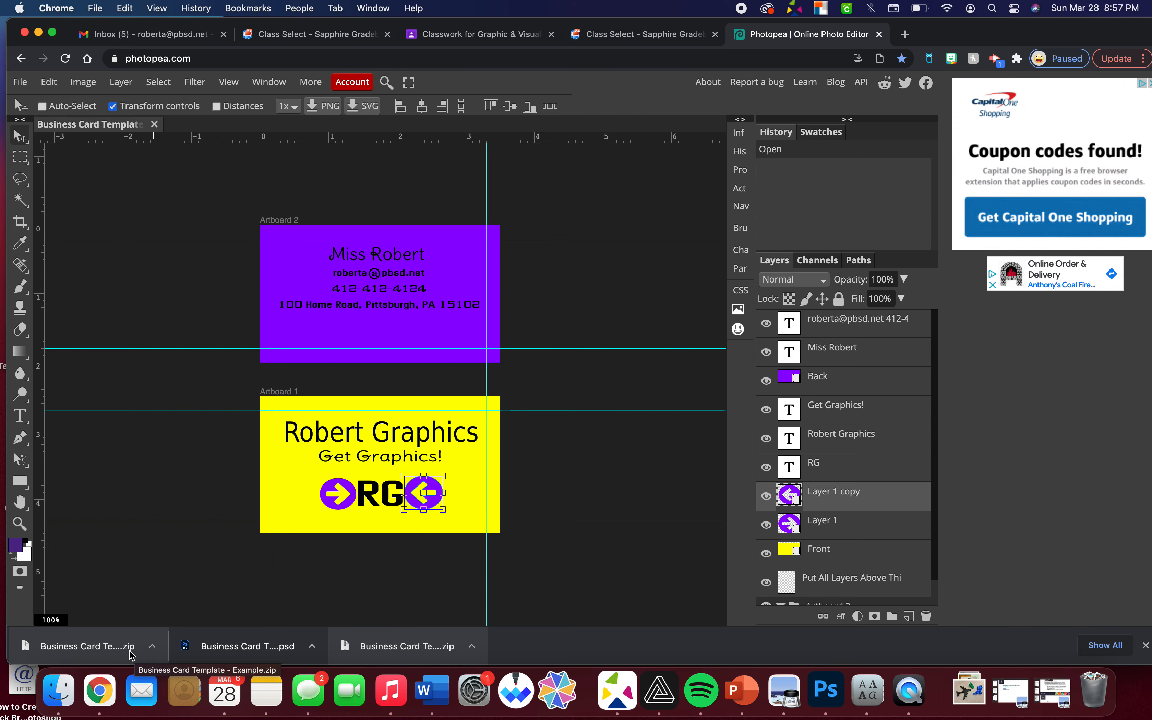
Step: Unpack the downloaded zip and enter the extracted Business Card folder
{"action": "left_click", "coordinate": [89, 646]}
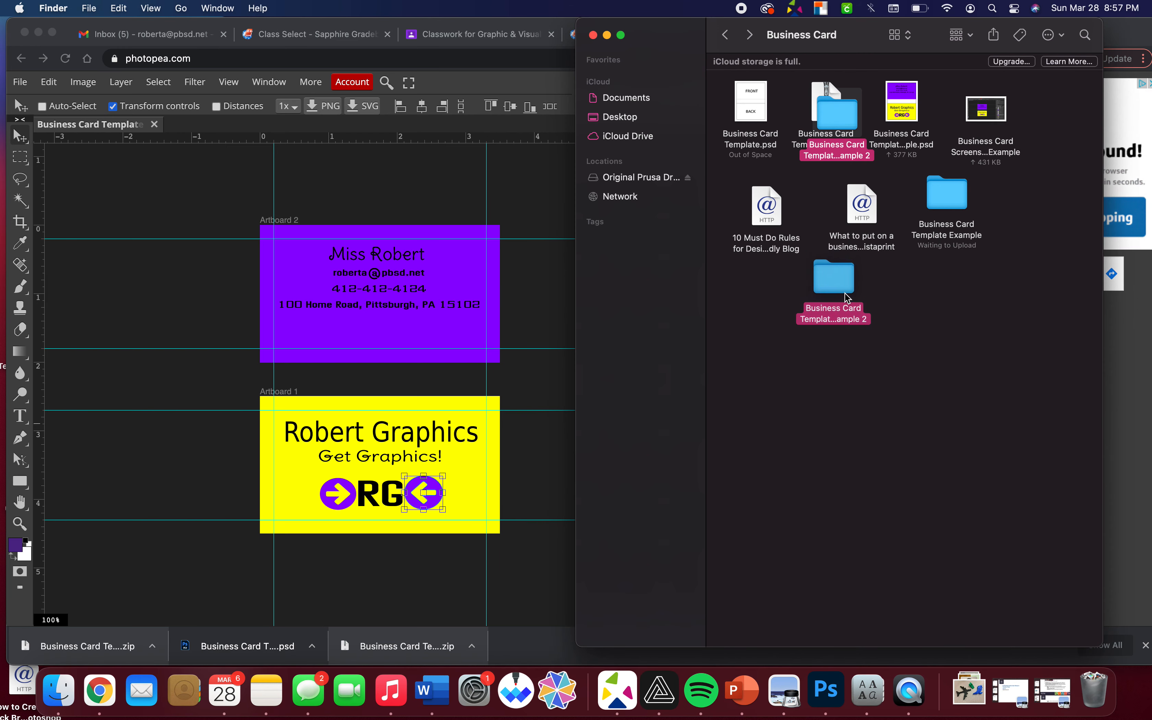
{"action": "double_click", "coordinate": [833, 277]}
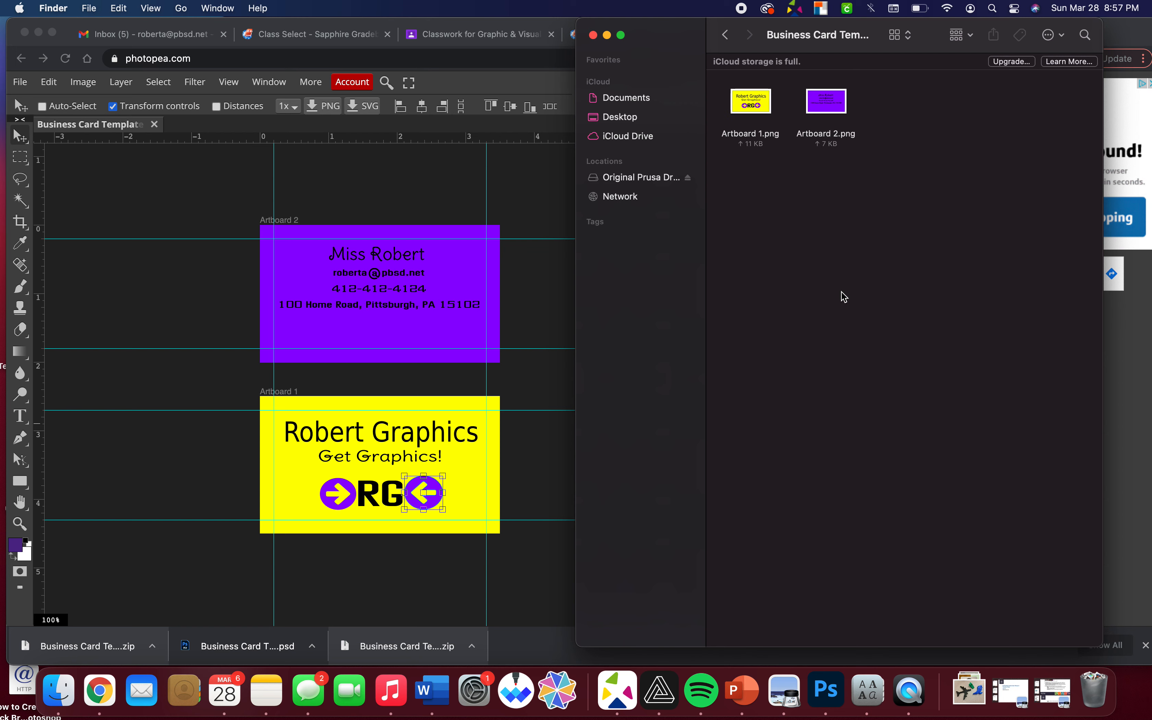
{"action": "mouse_move", "coordinate": [839, 135]}
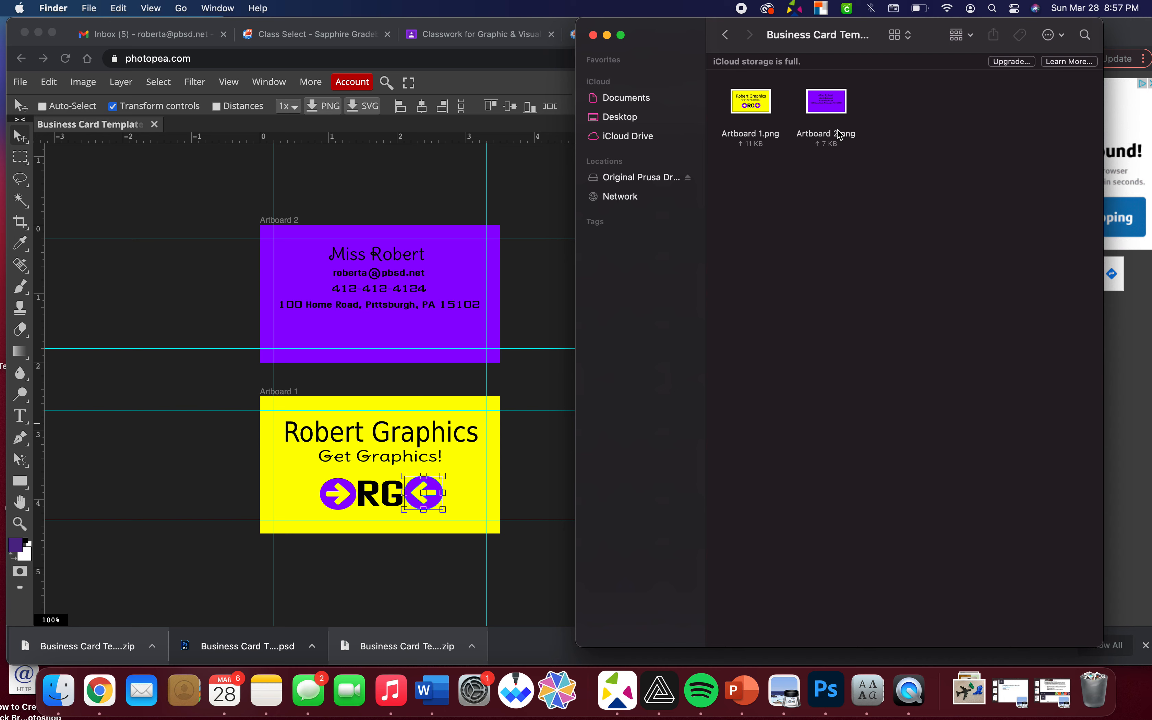
{"action": "mouse_move", "coordinate": [782, 116]}
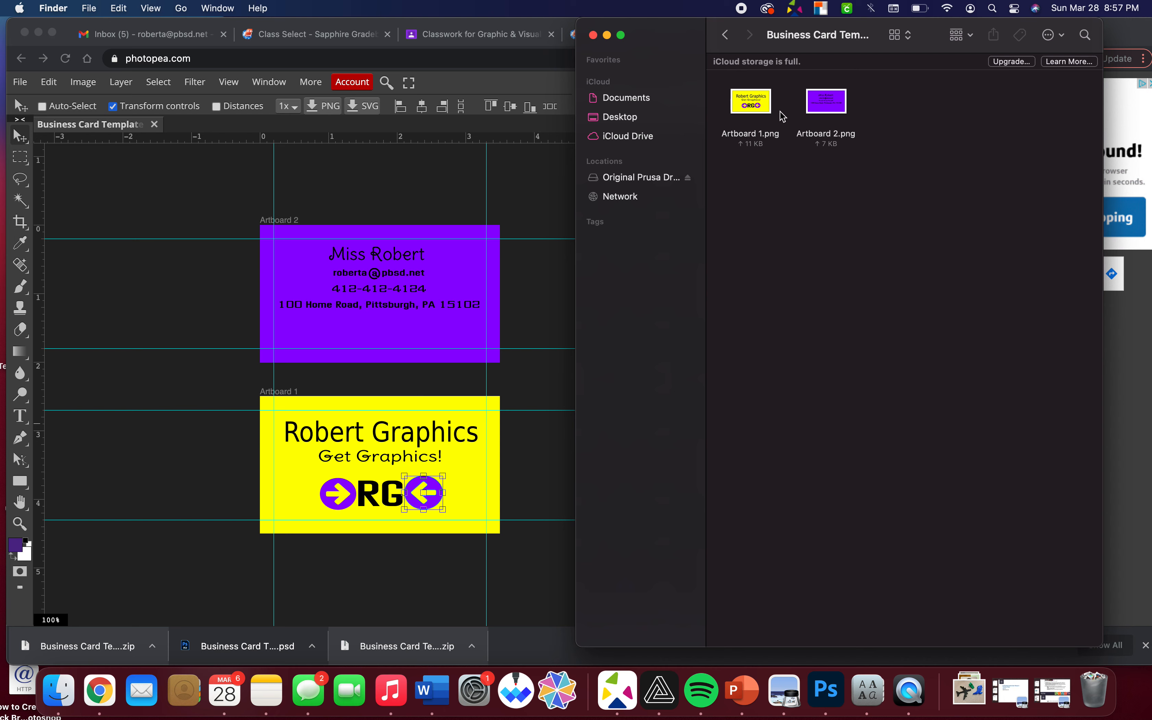
Step: Preview Artboard 1.png (front) and Artboard 2.png (back), then return to the folder
{"action": "double_click", "coordinate": [750, 101]}
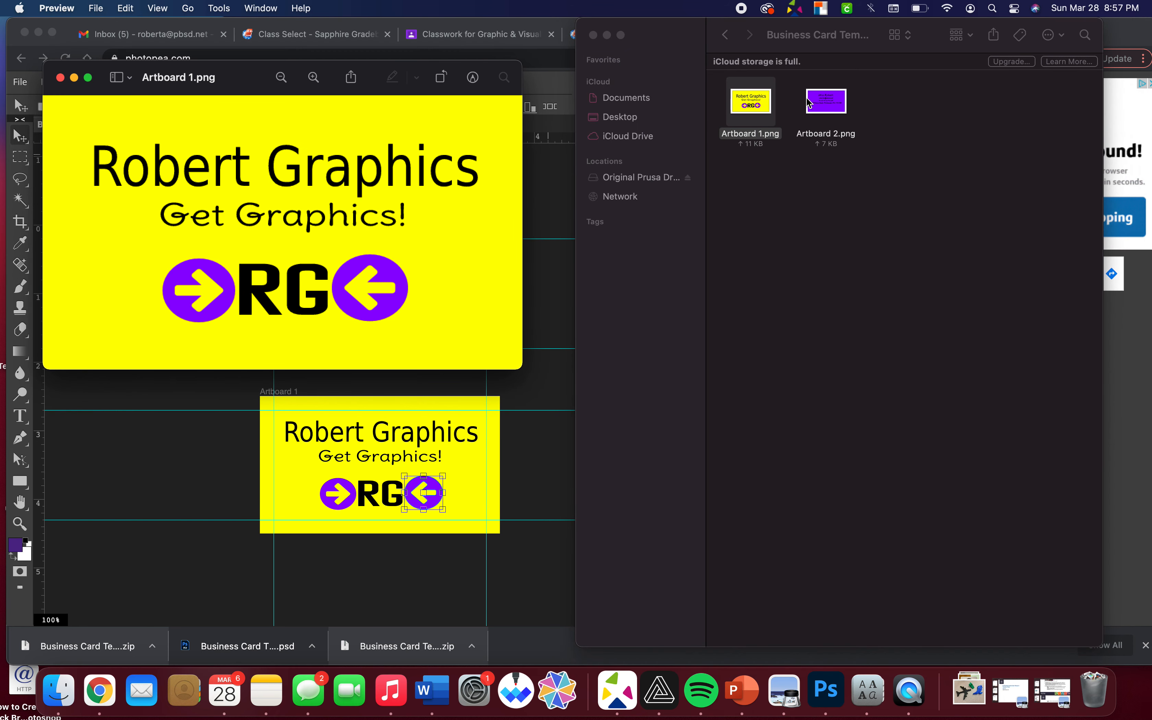
{"action": "double_click", "coordinate": [825, 101]}
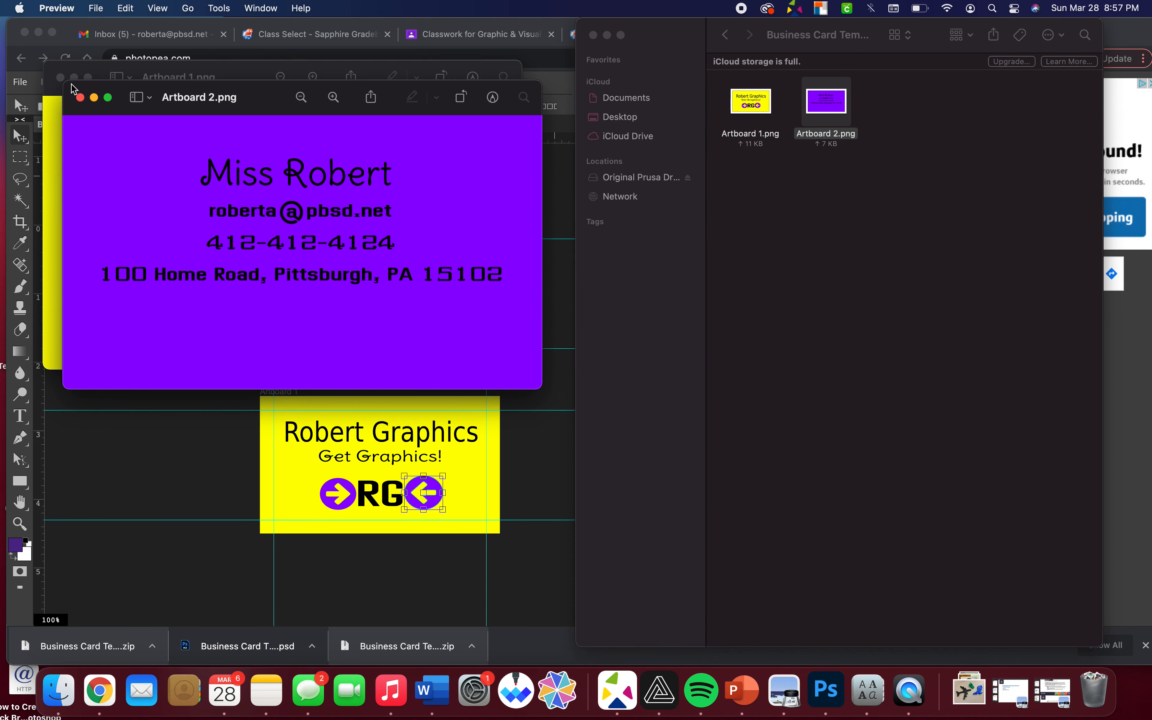
{"action": "left_click", "coordinate": [76, 96]}
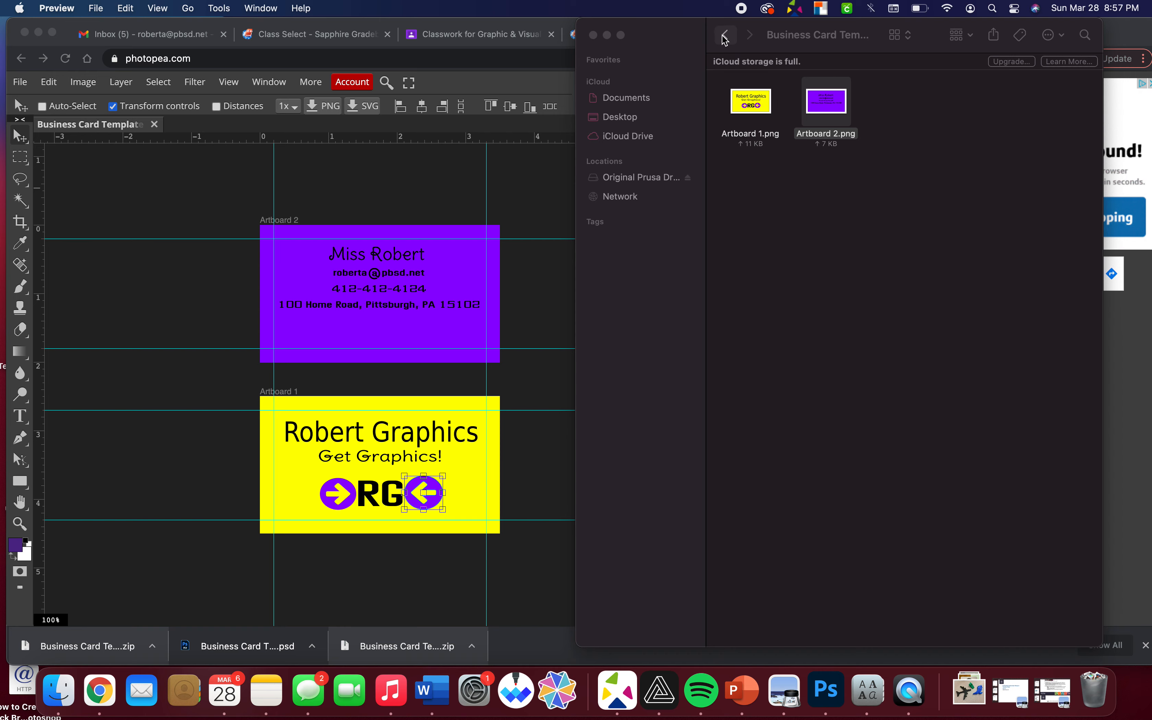
{"action": "left_click", "coordinate": [723, 34]}
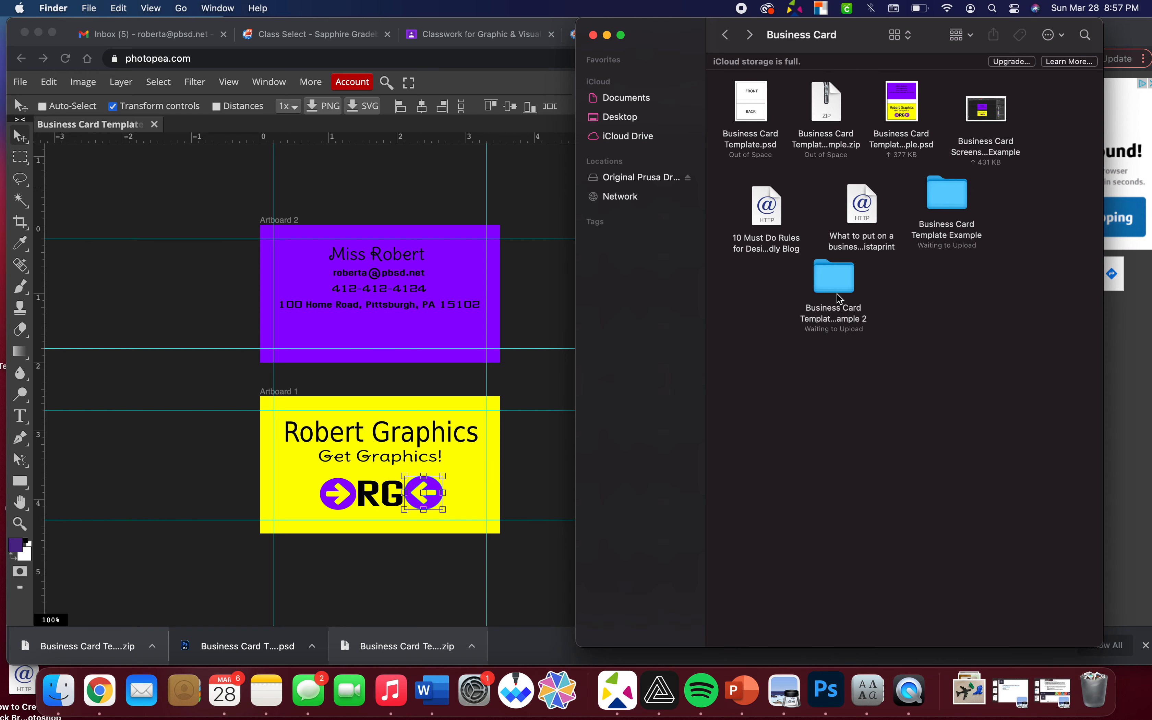
Step: Append "OR both PNGs (I need to see both the front and the back of your business card." to the instructions
{"action": "left_click", "coordinate": [479, 33]}
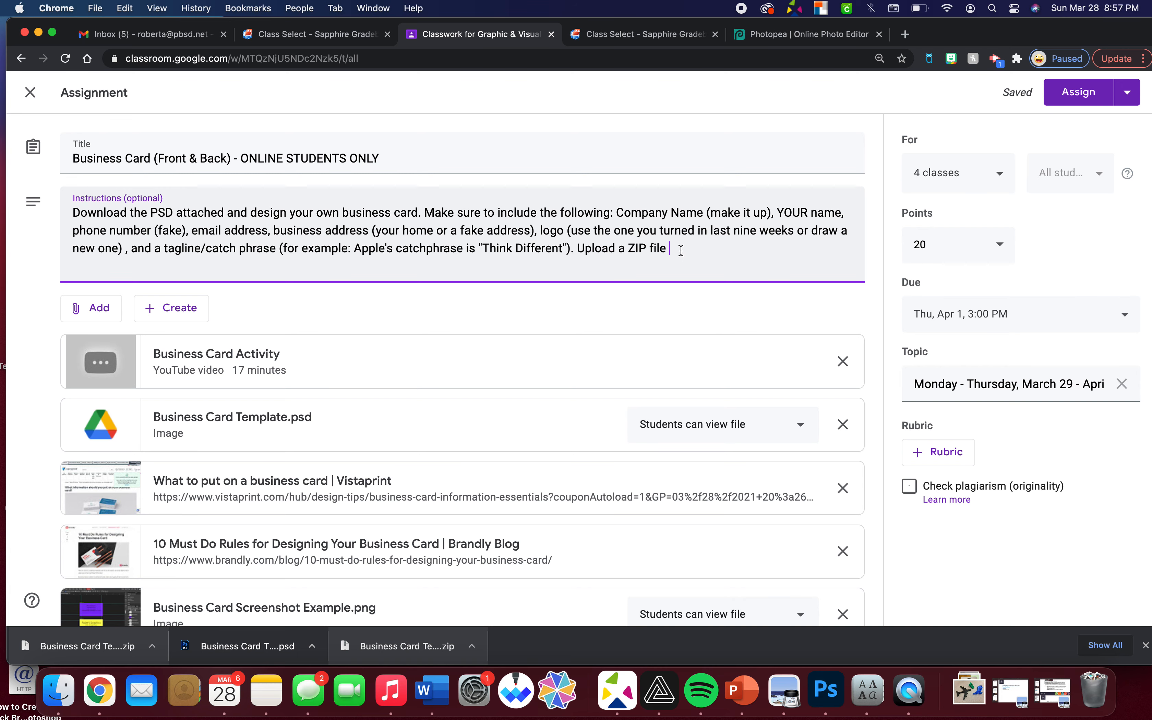
{"action": "type", "text": "OR"}
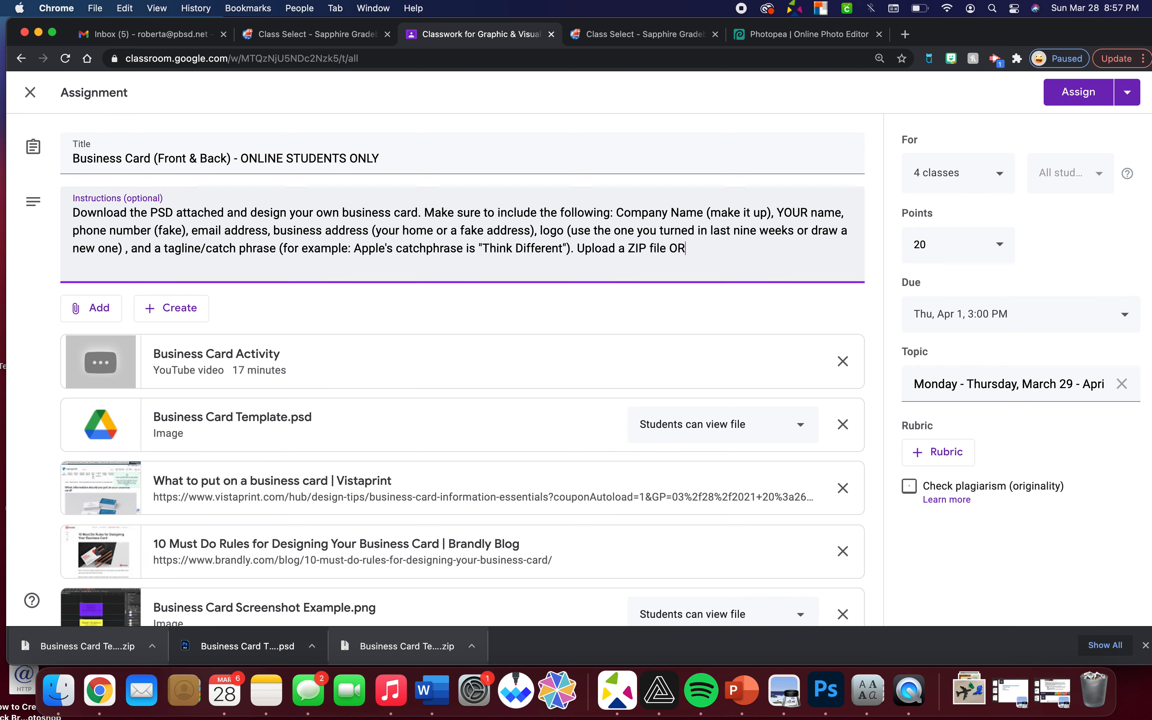
{"action": "type", "text": "both PNG"}
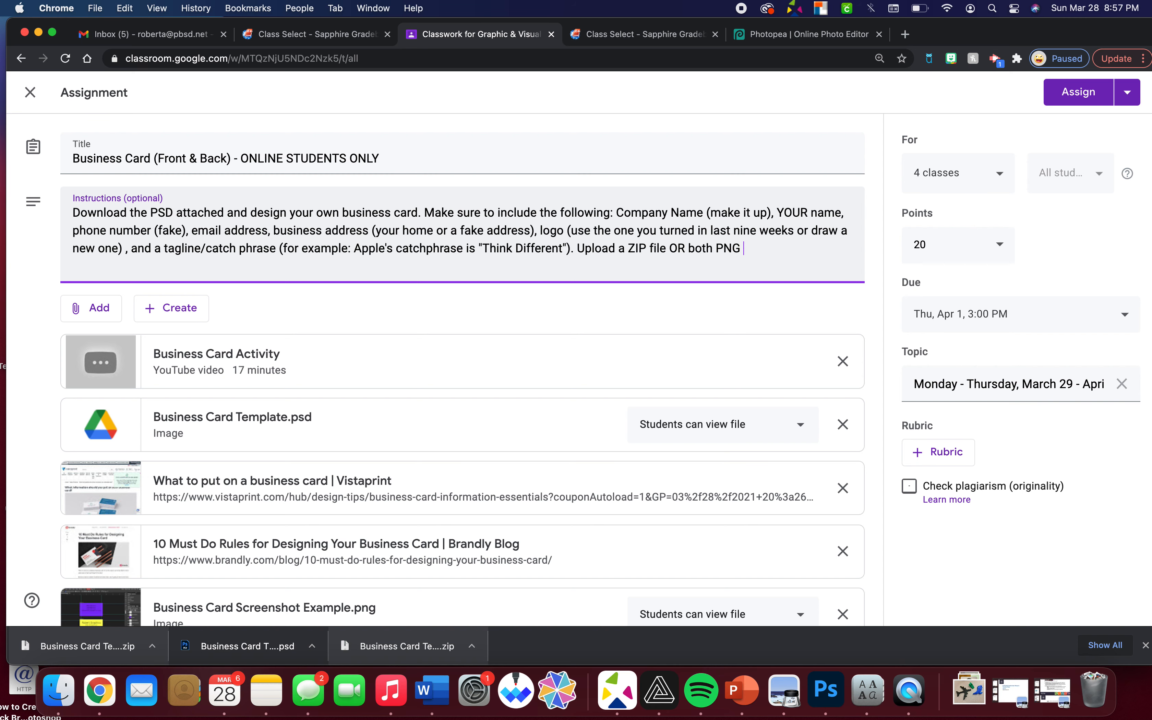
{"action": "type", "text": "s (I"}
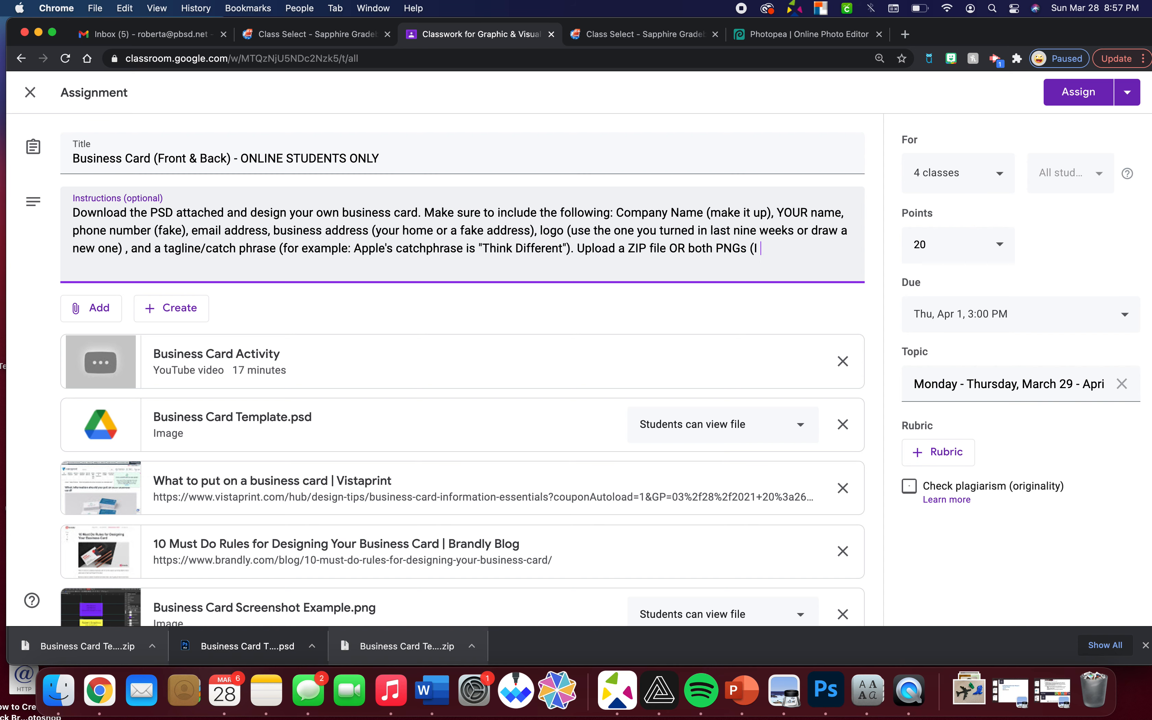
{"action": "type", "text": "need to see both"}
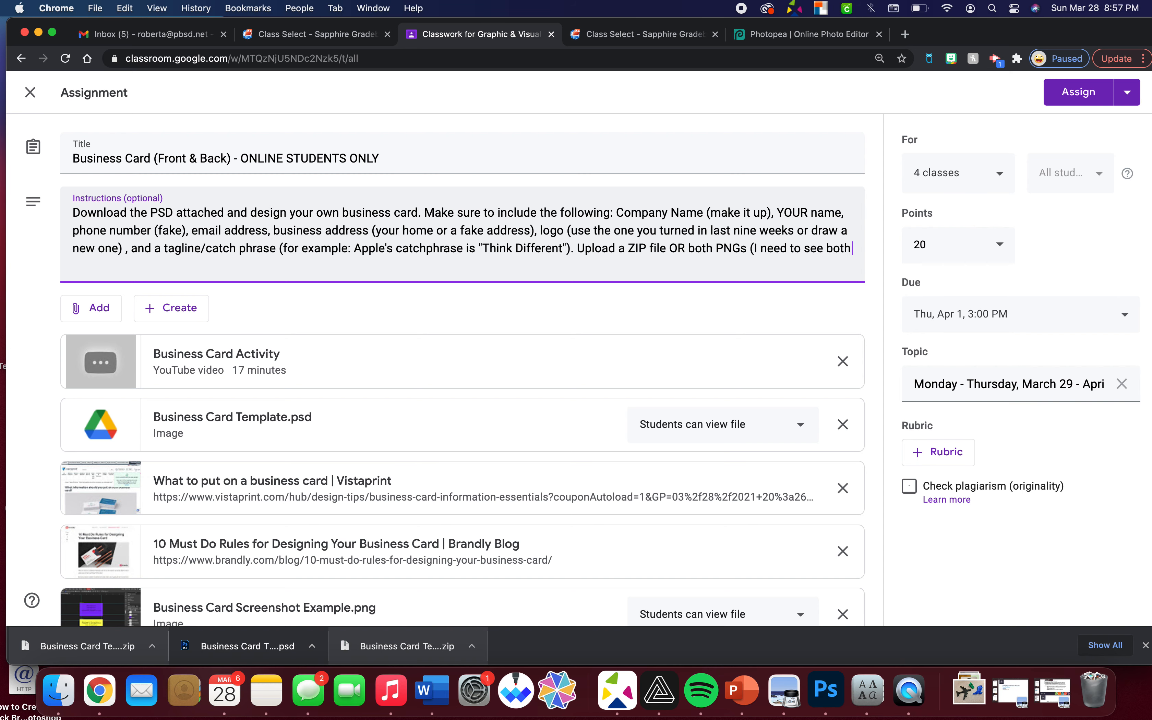
{"action": "type", "text": "the fr"}
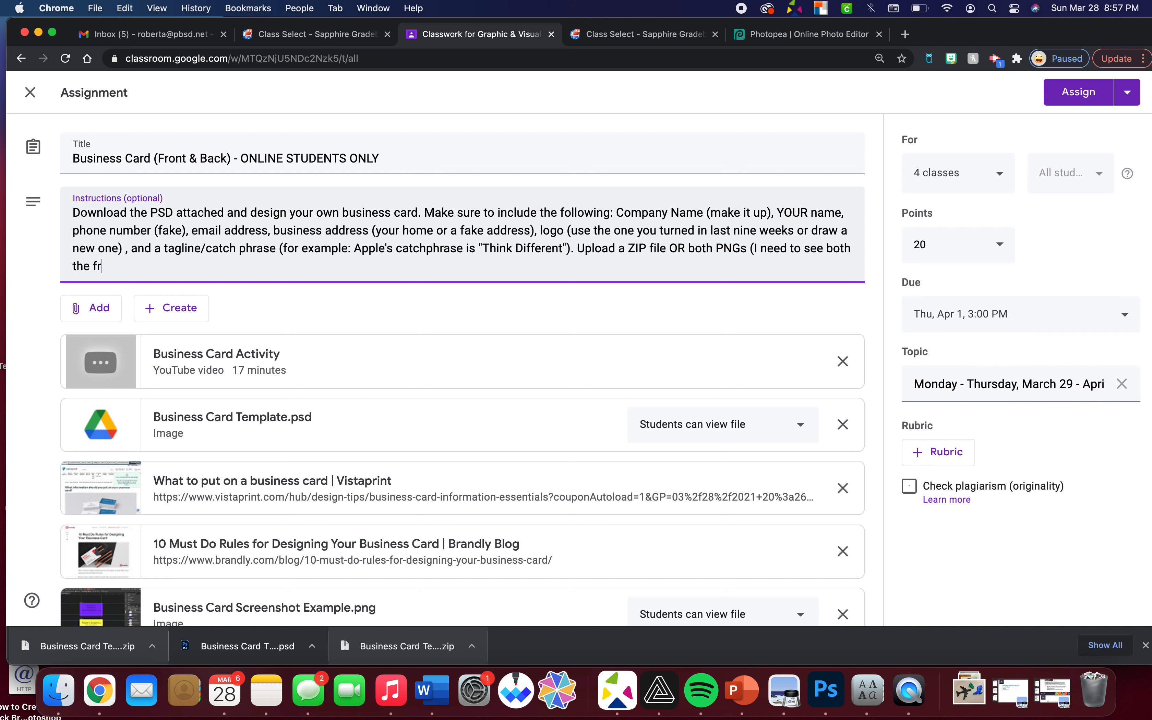
{"action": "type", "text": "ont and the back of your busi"}
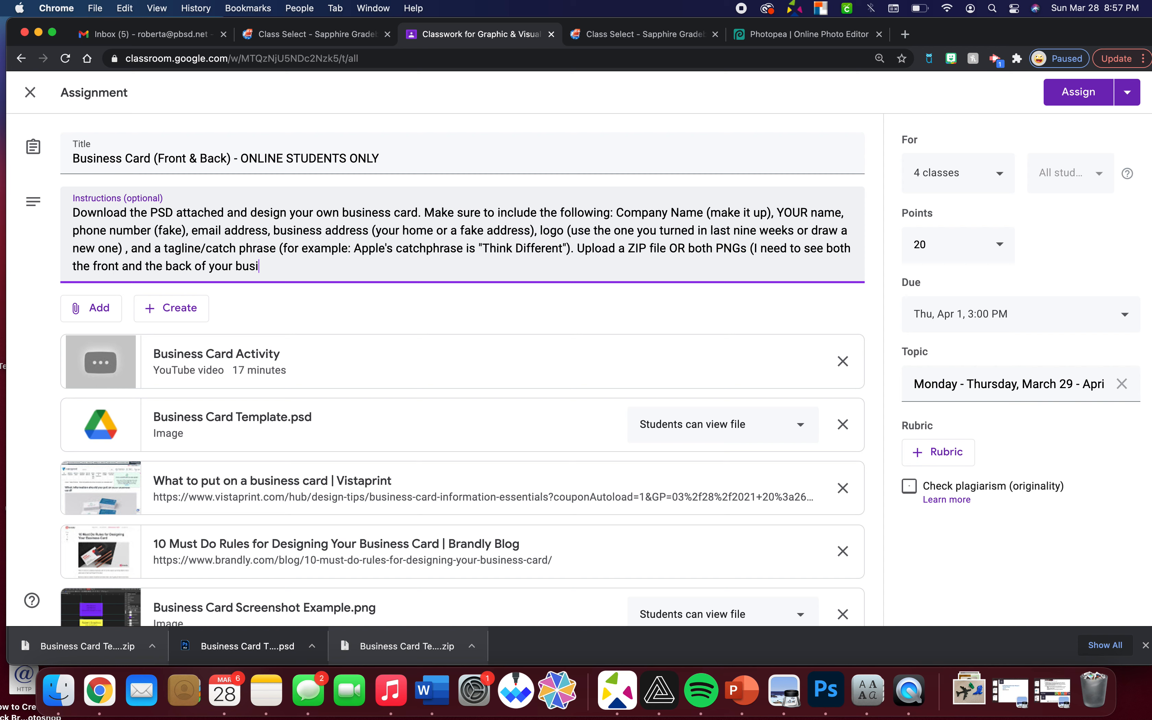
{"action": "type", "text": "ness card."}
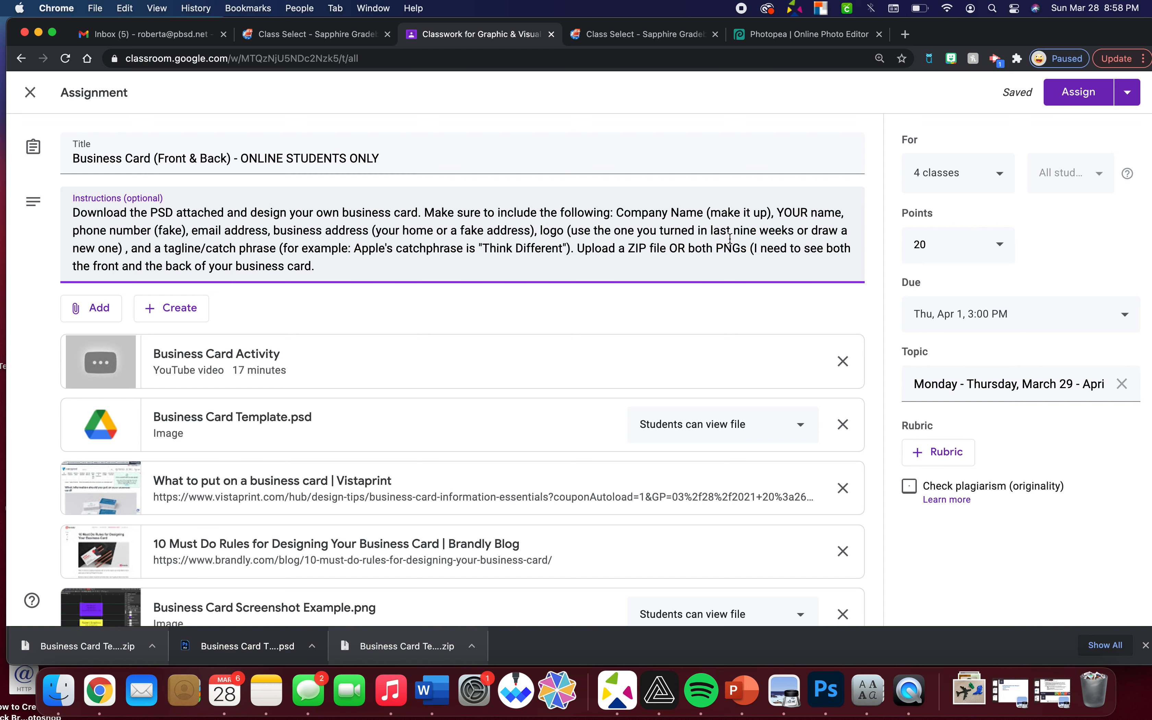
{"action": "mouse_move", "coordinate": [828, 95]}
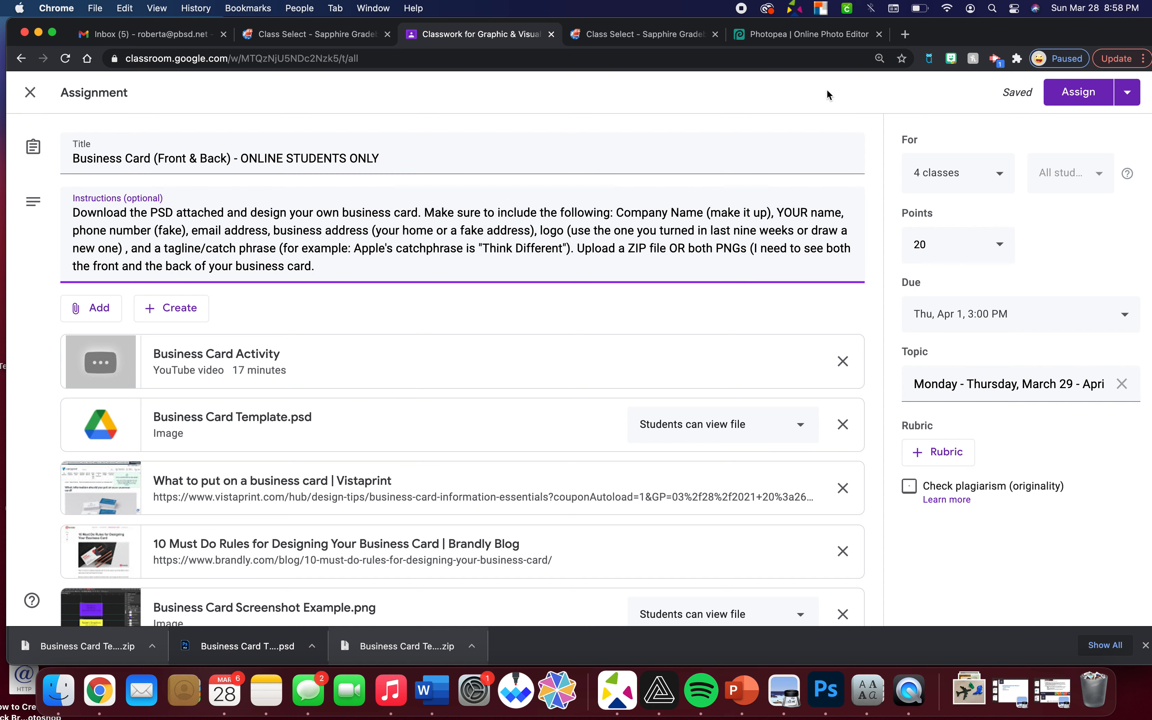